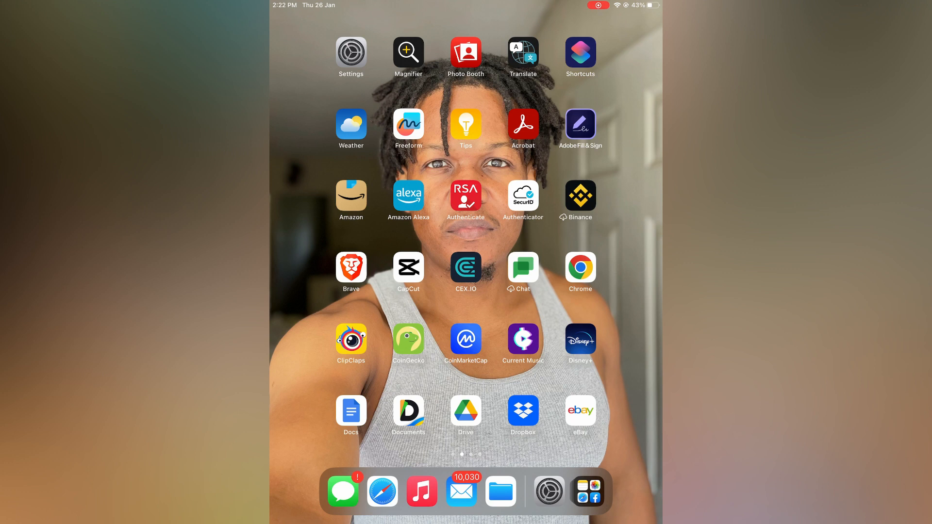
Launch the Settings app from the Home Screen.
{"action": "left_click", "coordinate": [351, 53]}
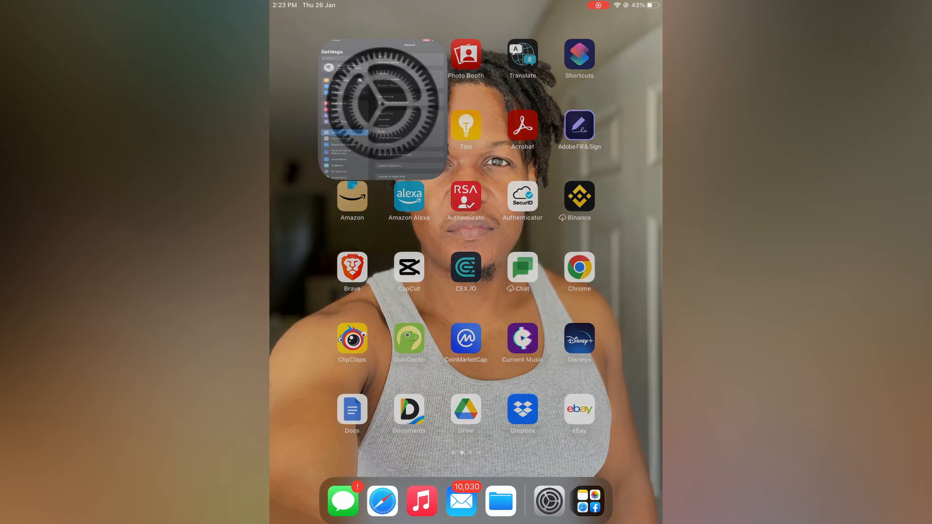
Navigate to General > Keyboard and show the installed keyboards list (English US, Emoji).
{"action": "left_click", "coordinate": [548, 500]}
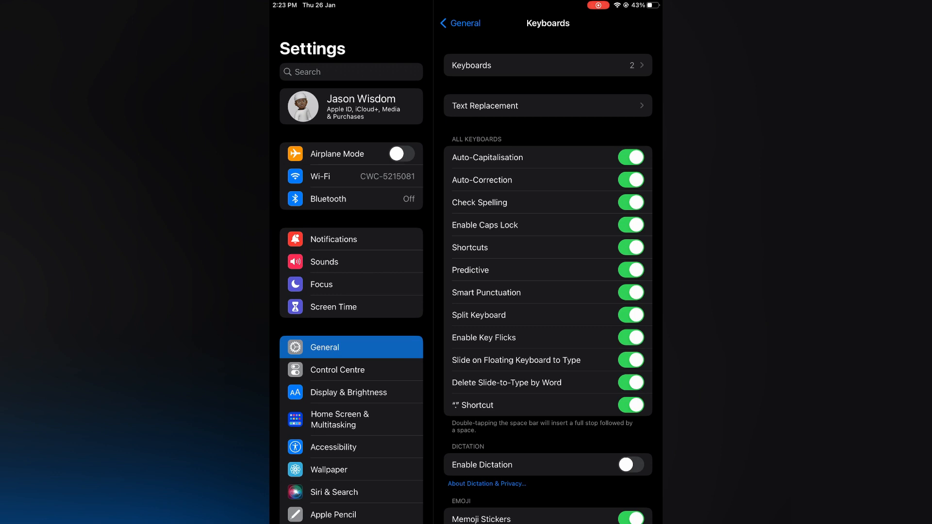
{"action": "left_click", "coordinate": [546, 65]}
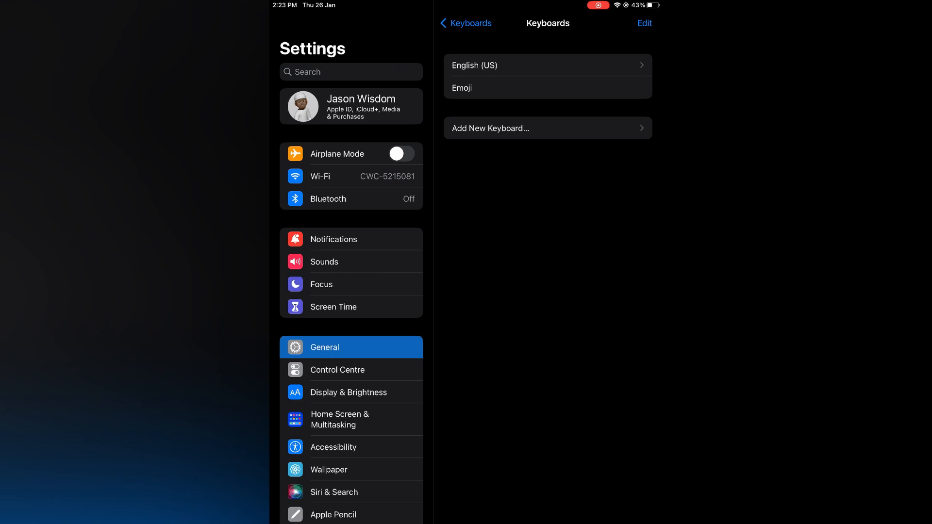
Start Add New Keyboard and scroll the alphabetical language list toward Danish.
{"action": "left_click", "coordinate": [547, 128]}
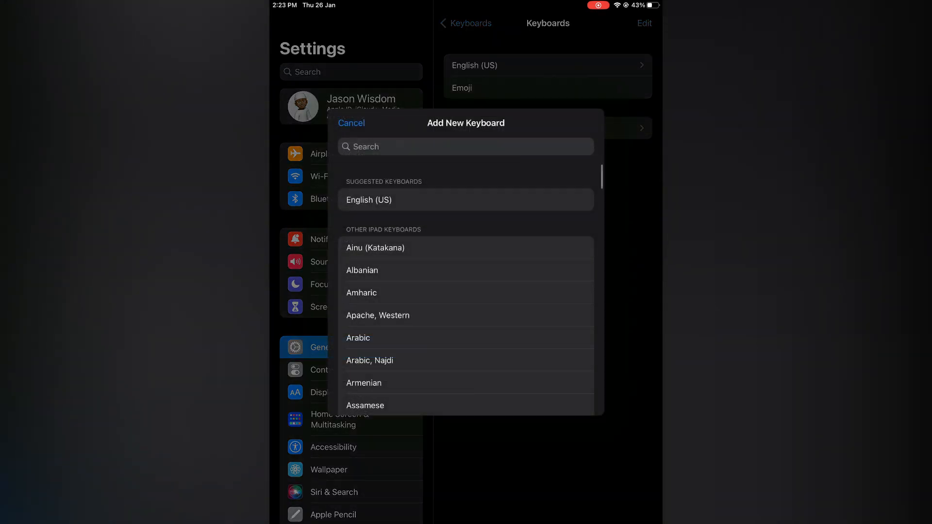
{"action": "scroll", "scroll_direction": "down", "scroll_amount": 3}
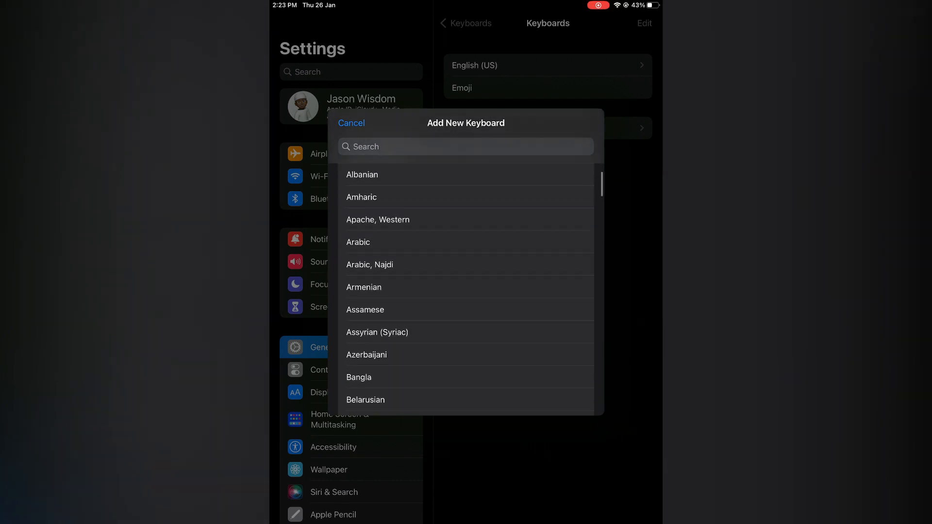
{"action": "scroll", "scroll_direction": "down", "scroll_amount": 3}
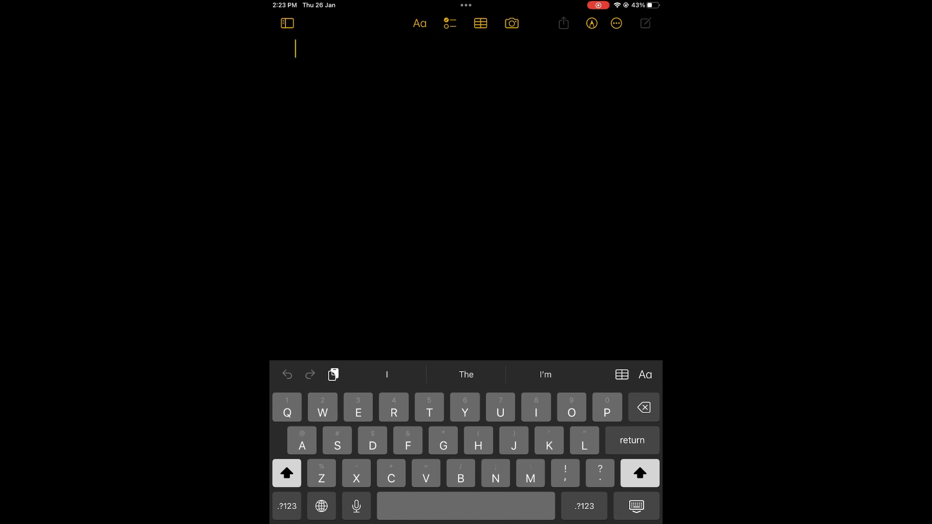
Use the globe key in Notes to switch typing to the Dansk keyboard.
{"action": "left_click", "coordinate": [321, 506]}
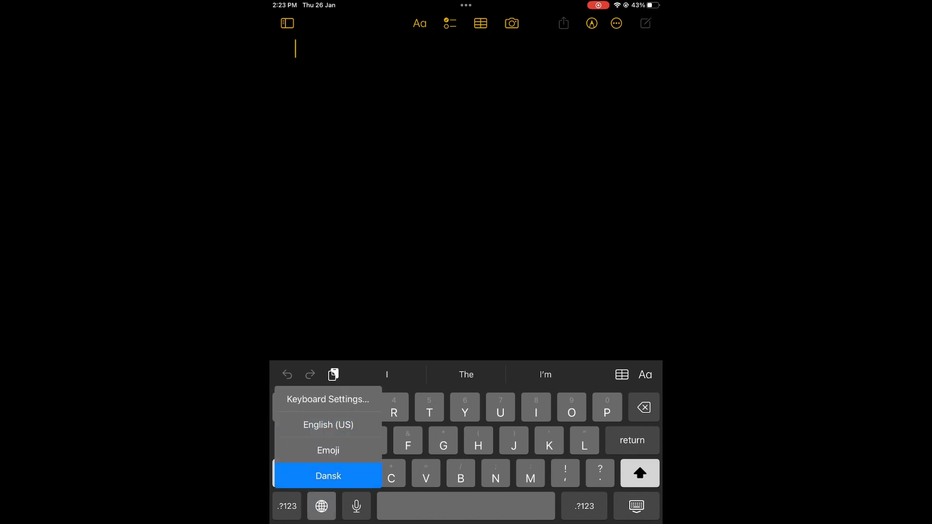
{"action": "left_click", "coordinate": [327, 475]}
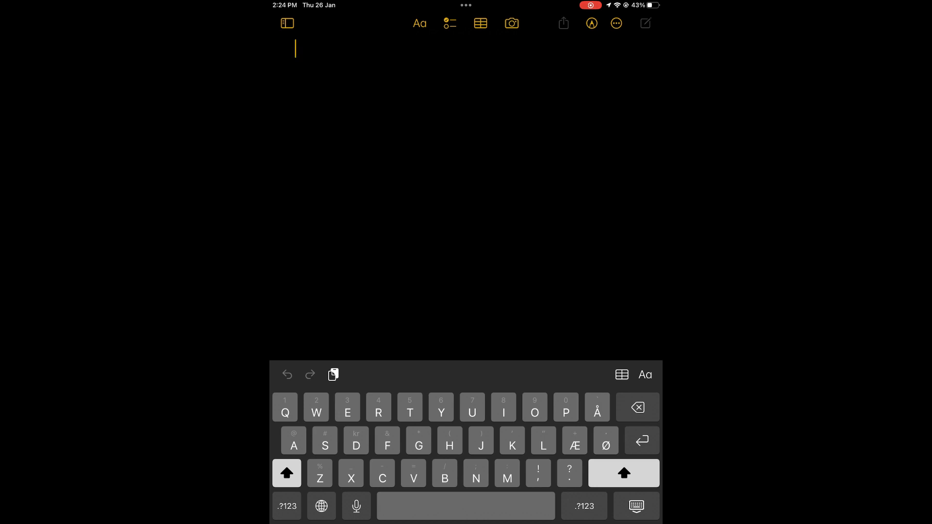